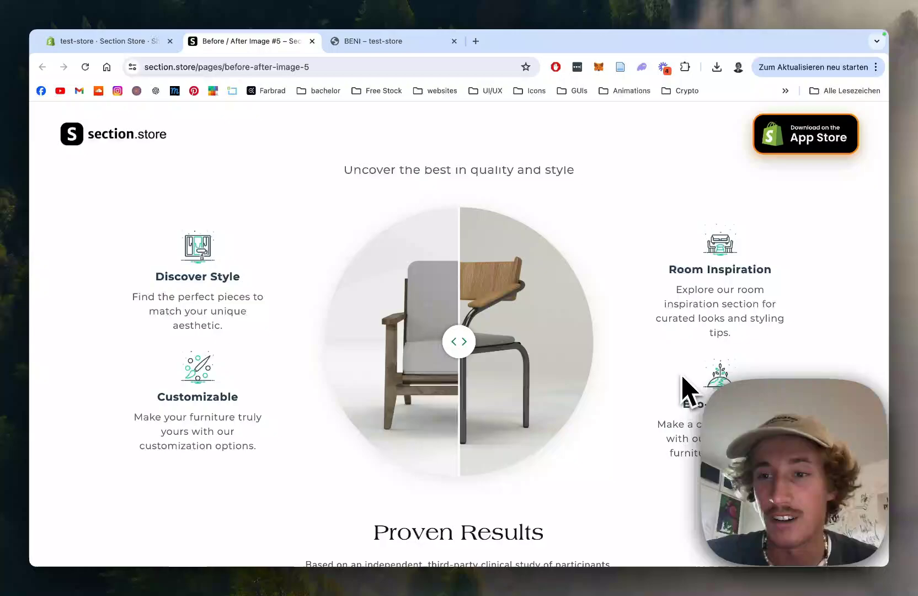
Browse the before/after section previews and open Before/after image #5's details.
{"action": "scroll", "scroll_direction": "down", "scroll_amount": 3}
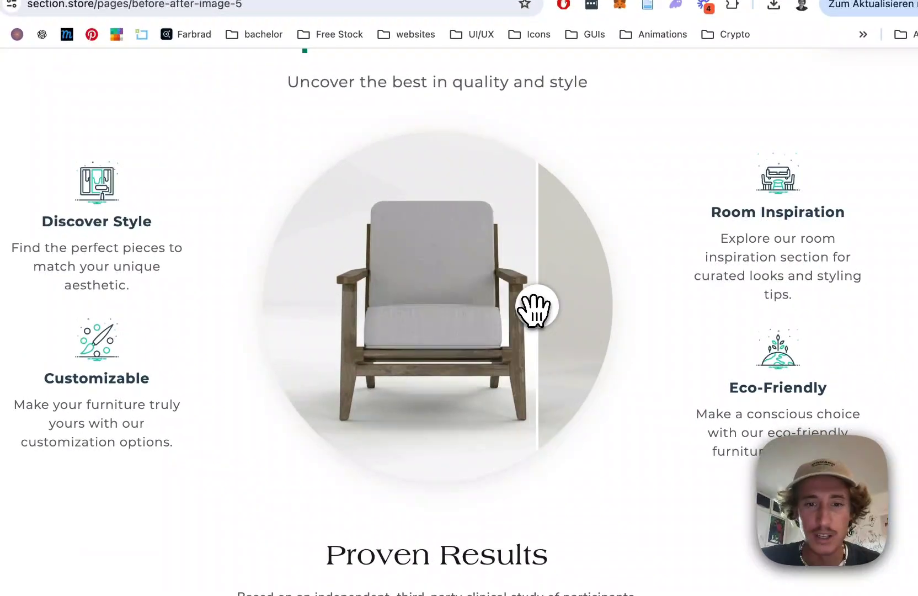
{"action": "left_click_drag", "start_coordinate": [536, 307], "coordinate": [445, 307]}
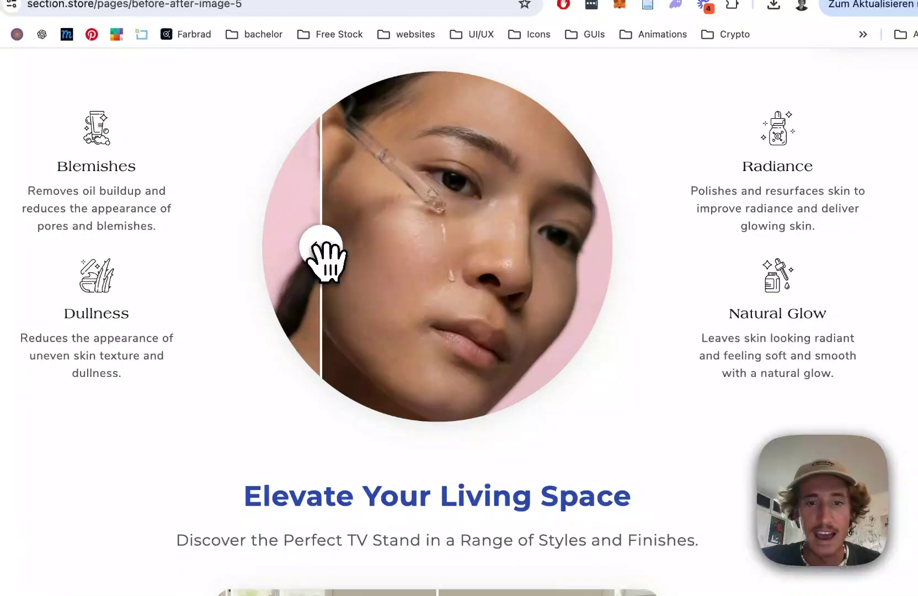
{"action": "left_click_drag", "start_coordinate": [322, 257], "coordinate": [451, 257]}
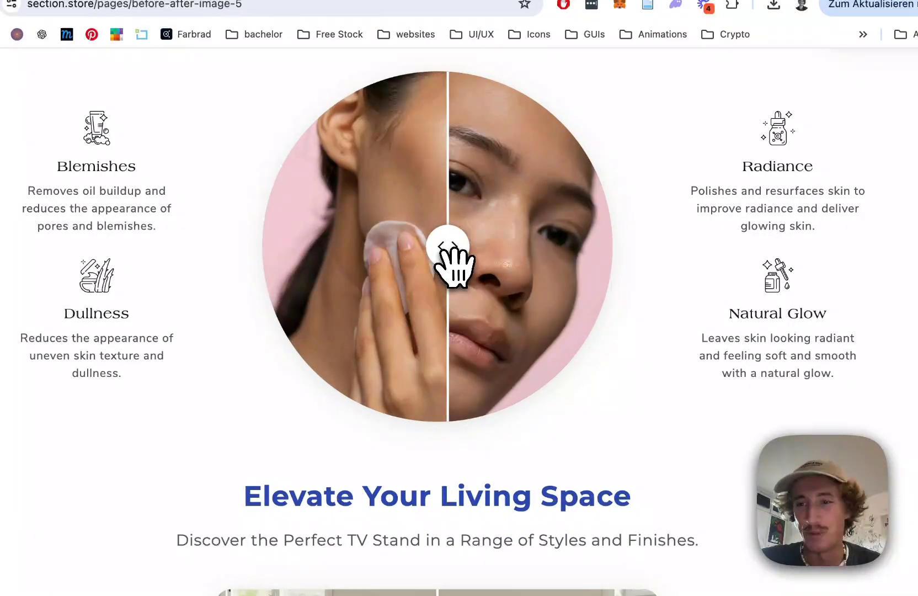
{"action": "scroll", "scroll_direction": "down", "scroll_amount": 3}
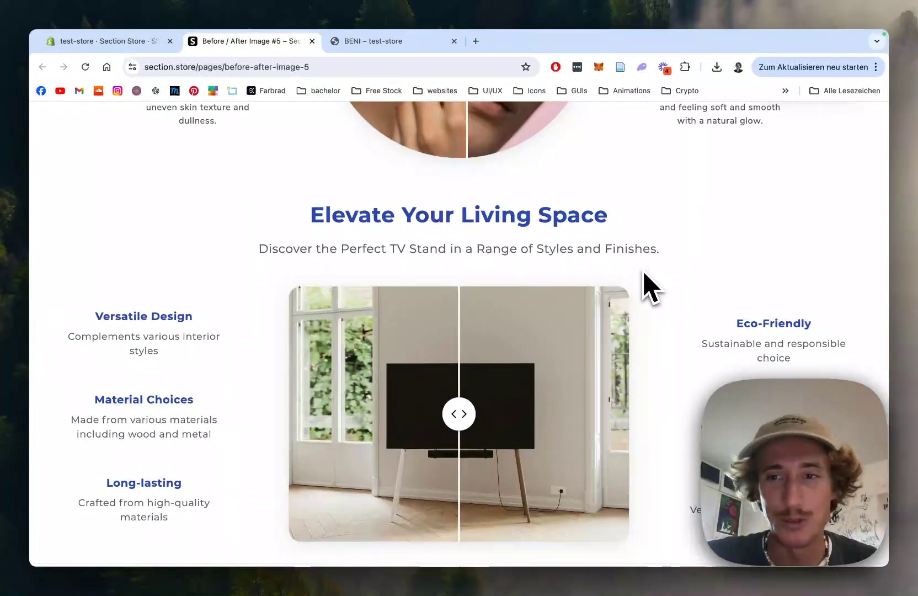
{"action": "scroll", "scroll_direction": "down", "scroll_amount": 3}
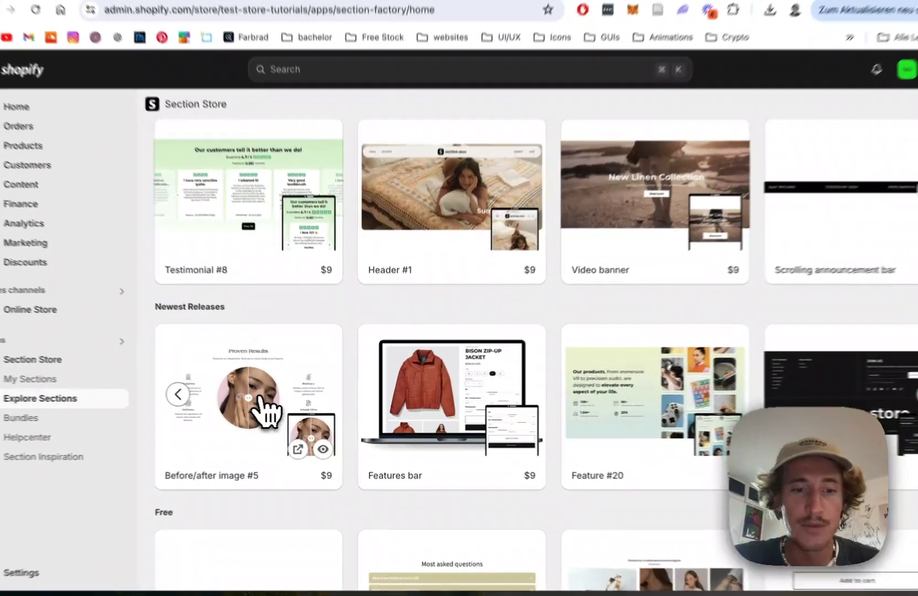
{"action": "left_click", "coordinate": [246, 407]}
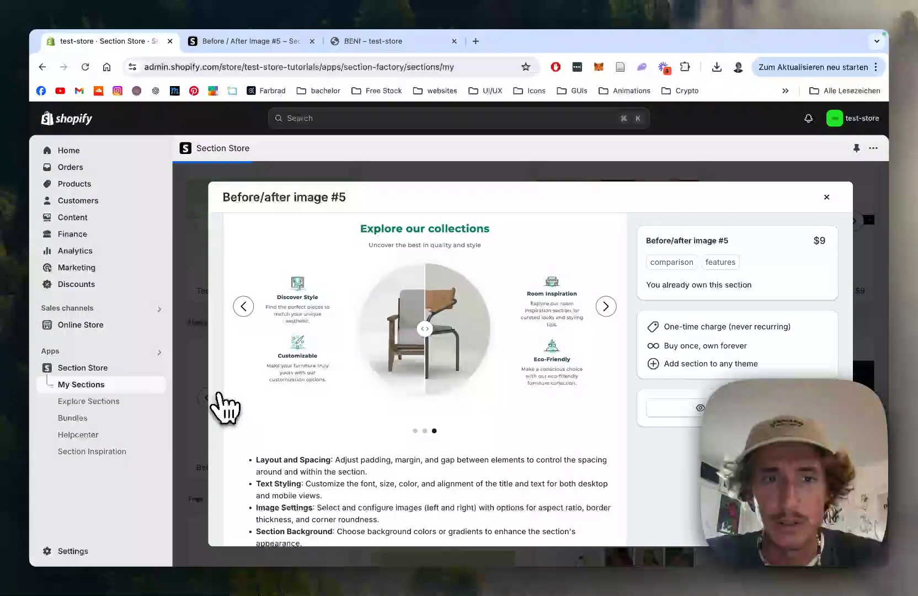
From My Sections choose Gater-Full-Store (Live) as the theme to customize.
{"action": "left_click", "coordinate": [826, 197]}
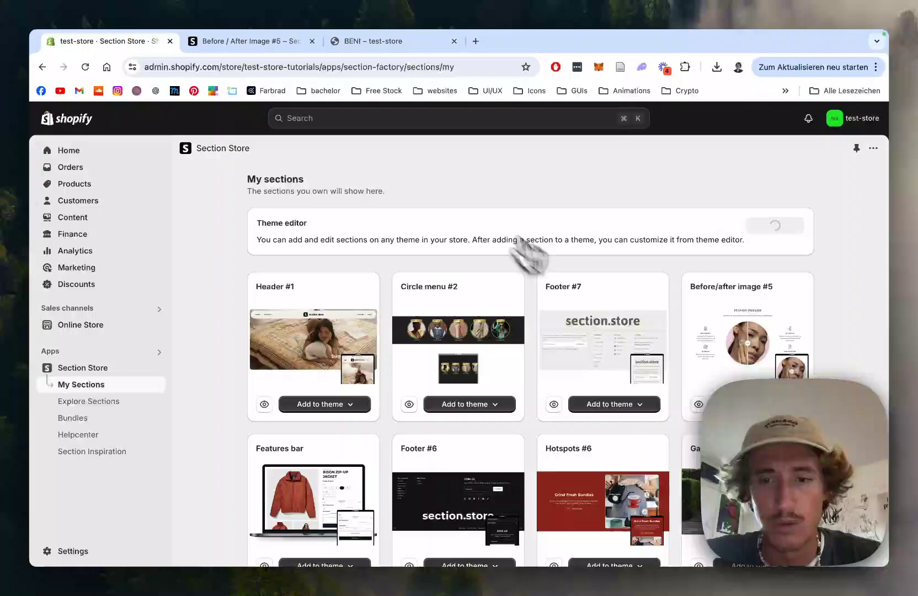
{"action": "scroll", "scroll_direction": "down", "scroll_amount": 3}
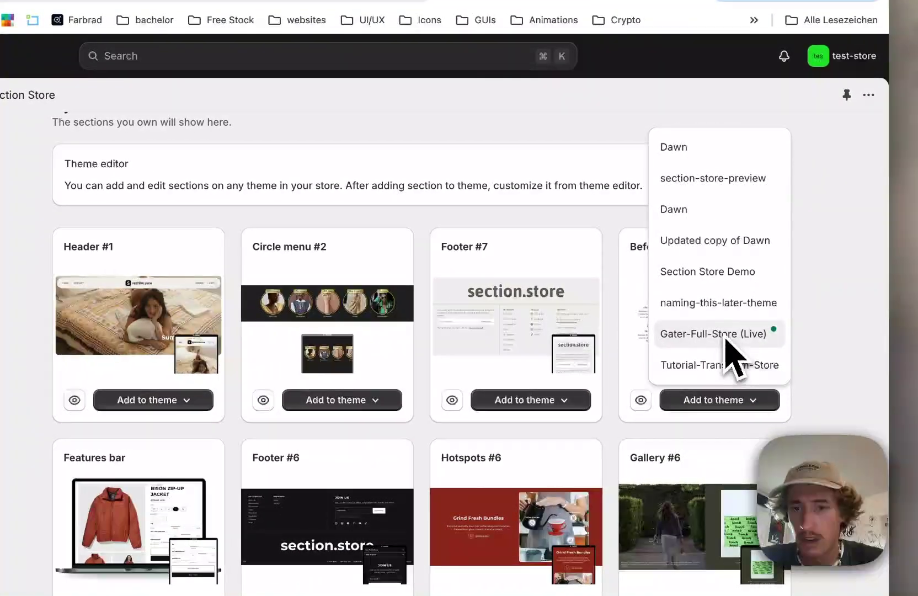
{"action": "mouse_move", "coordinate": [703, 351]}
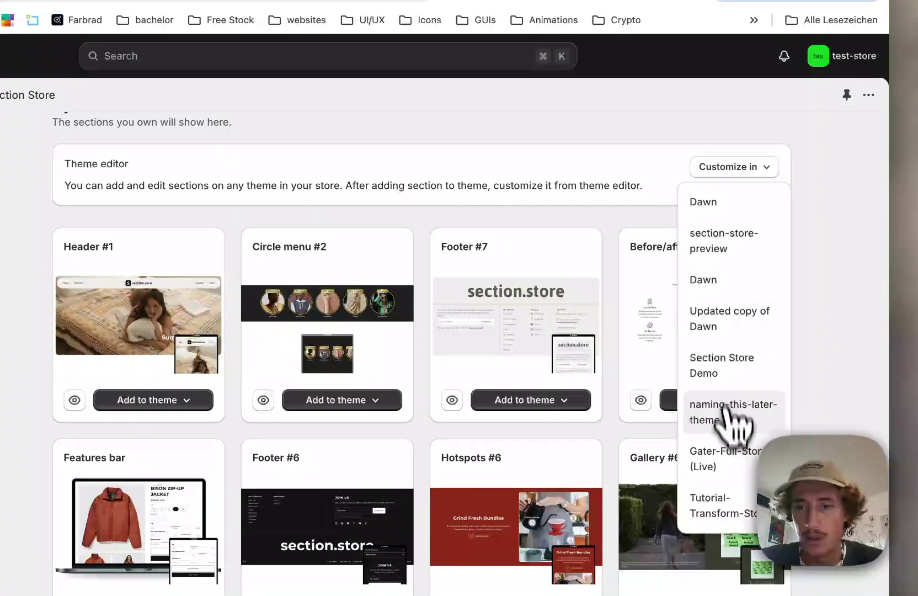
{"action": "left_click", "coordinate": [732, 412]}
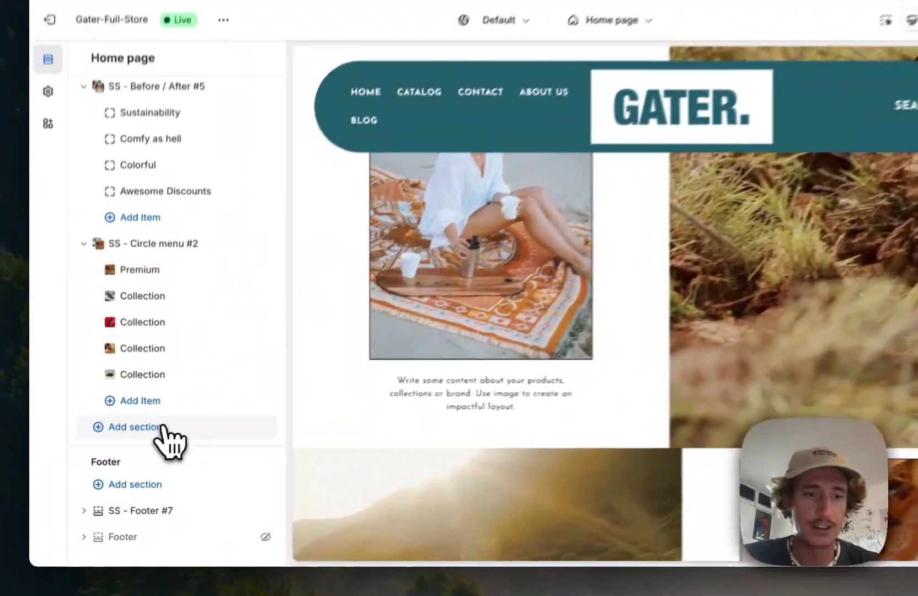
Add the SS - Before / After #5 section to the home page via the 'after' search.
{"action": "left_click", "coordinate": [134, 426]}
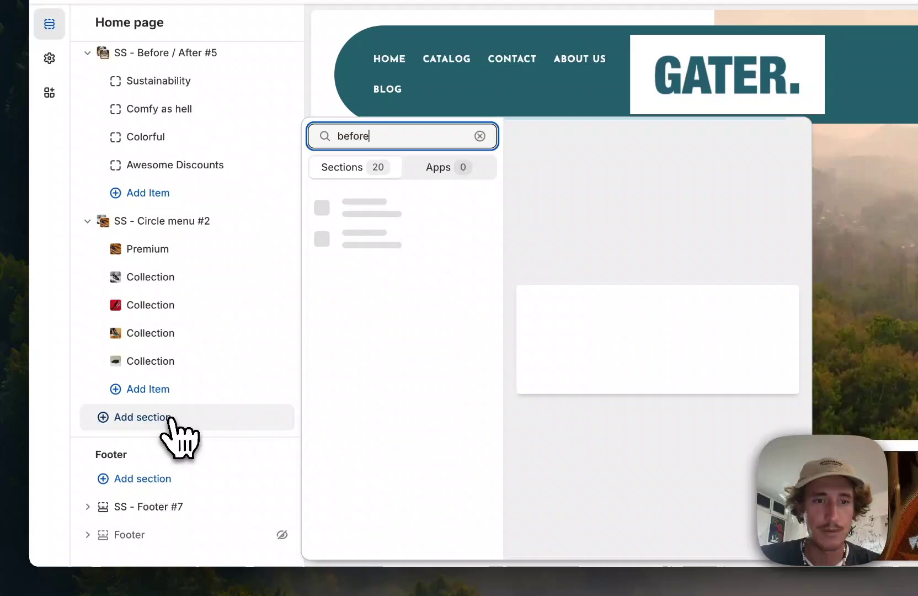
{"action": "type", "text": "after"}
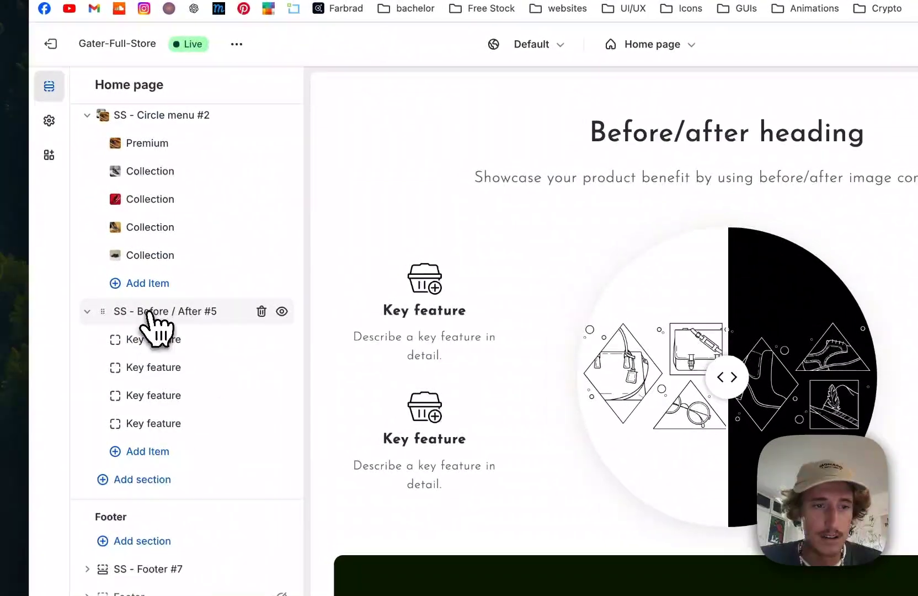
Open the SS - Before / After #5 settings and scroll down to its image settings.
{"action": "left_click", "coordinate": [165, 311]}
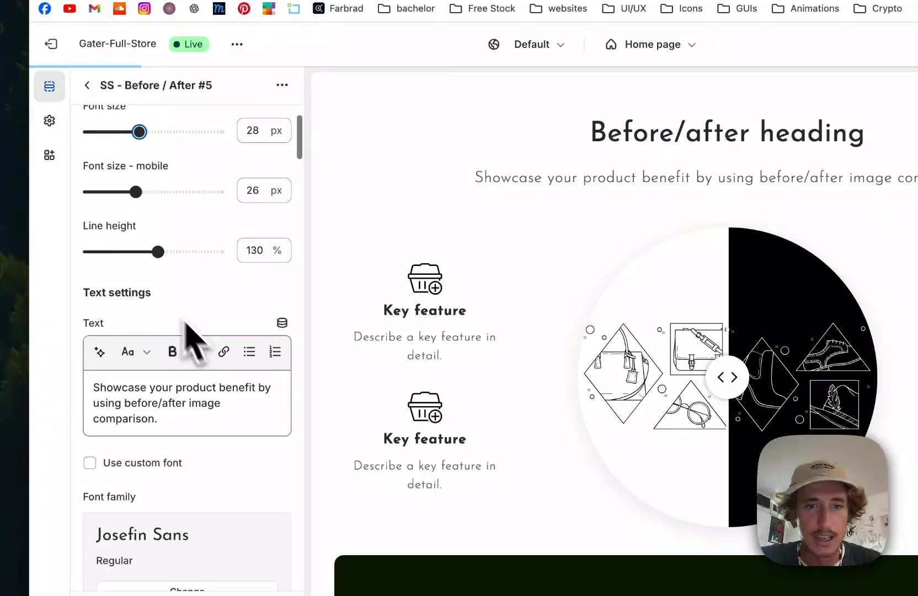
{"action": "scroll", "scroll_direction": "down", "scroll_amount": 3}
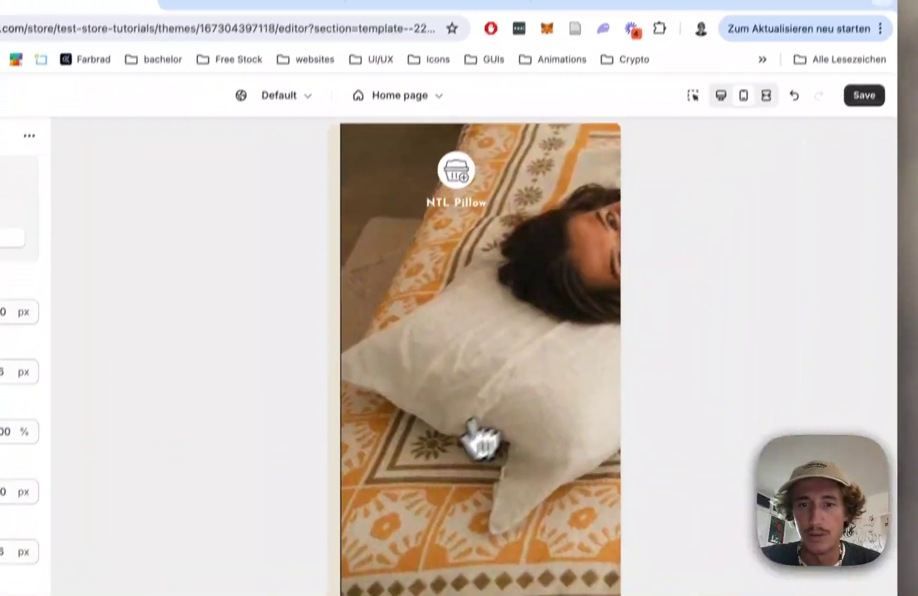
{"action": "scroll", "scroll_direction": "down", "scroll_amount": 3}
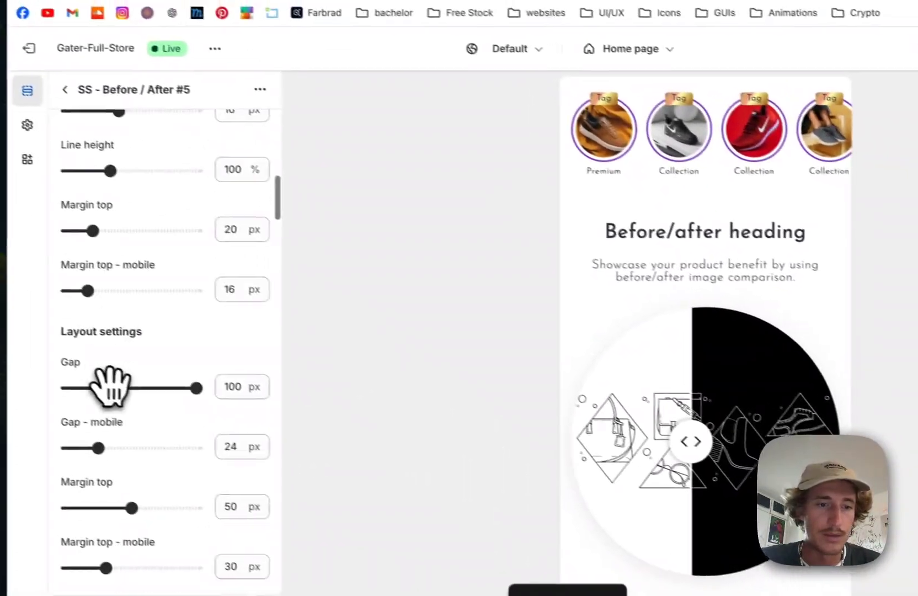
{"action": "scroll", "scroll_direction": "down", "scroll_amount": 3}
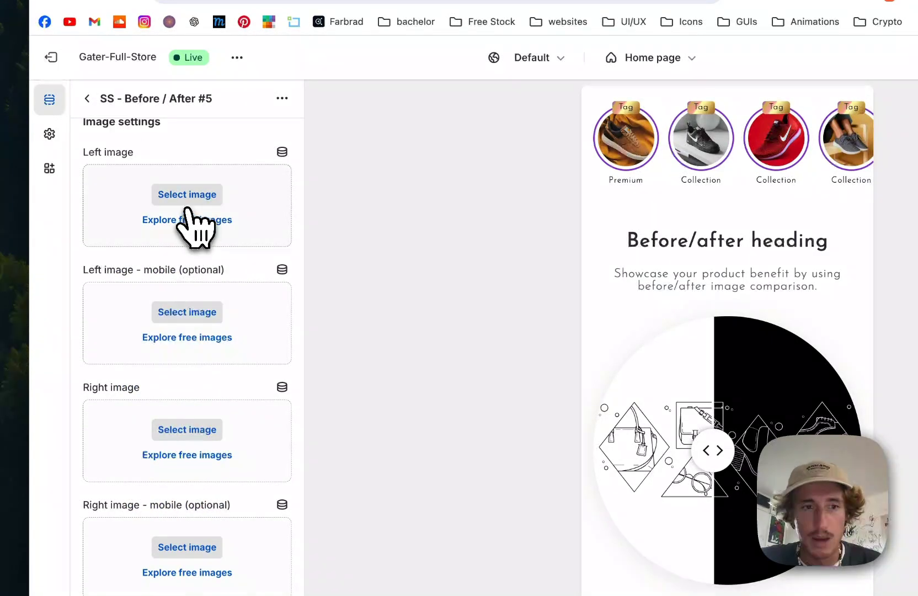
Set the first bedroom photo as the left image and the second as the right image.
{"action": "left_click", "coordinate": [187, 194]}
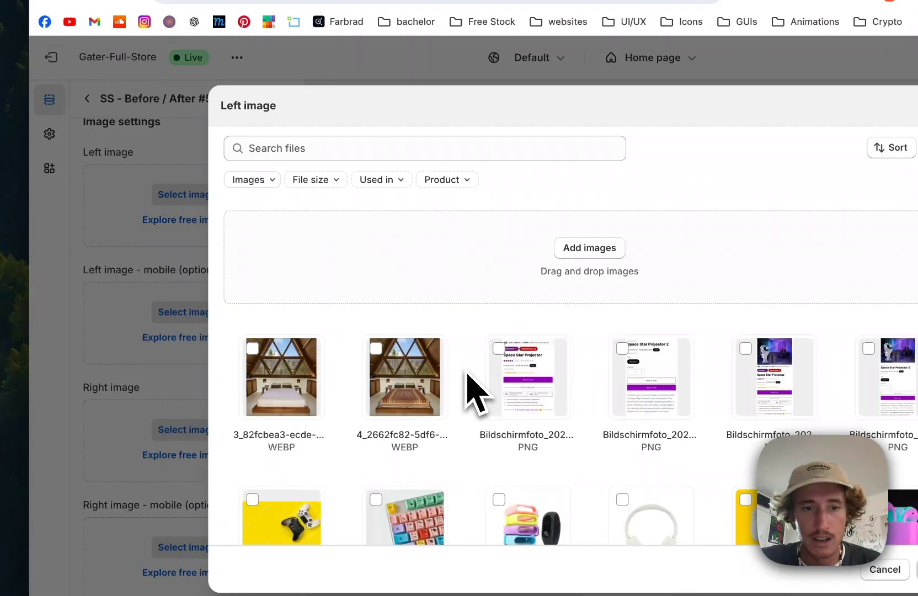
{"action": "left_click", "coordinate": [885, 569]}
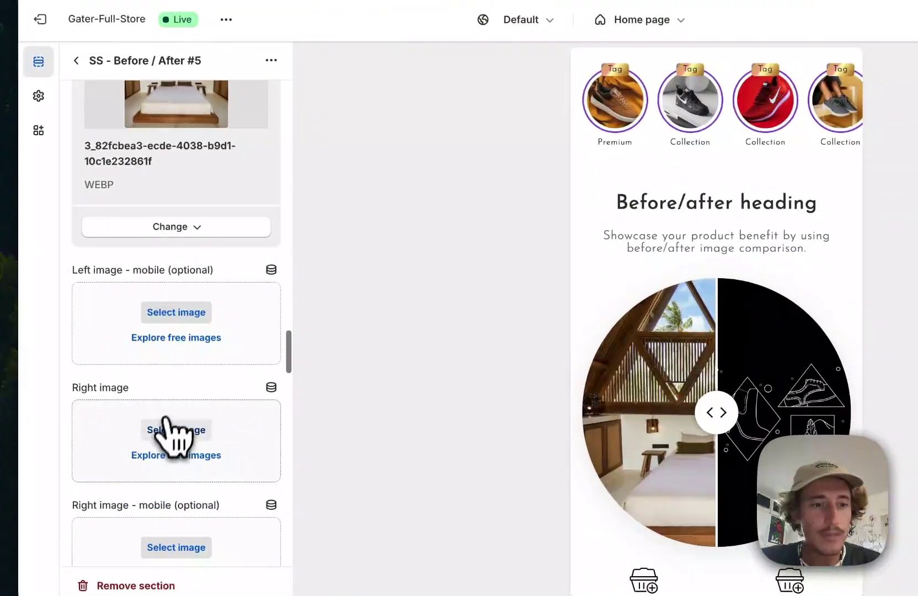
{"action": "left_click", "coordinate": [175, 429]}
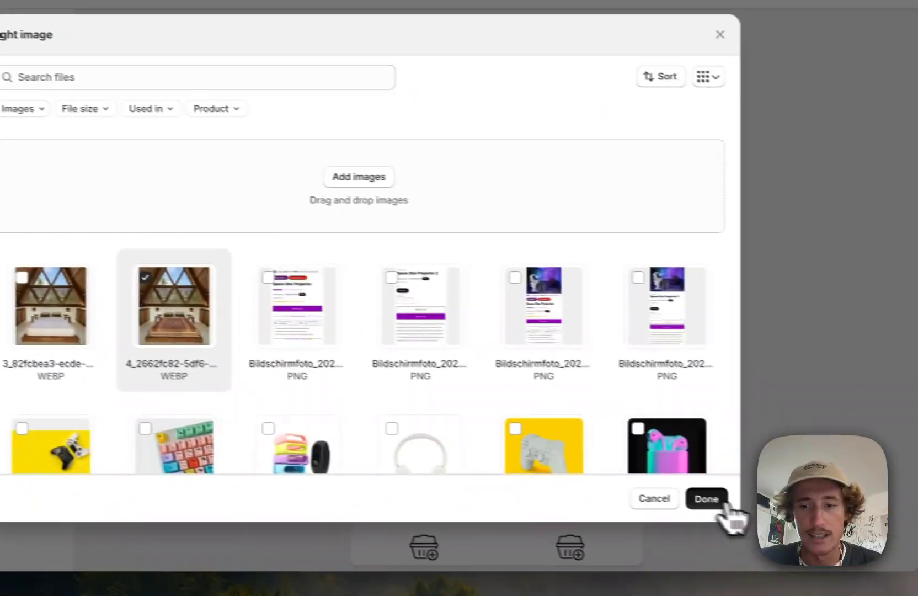
{"action": "left_click", "coordinate": [706, 498]}
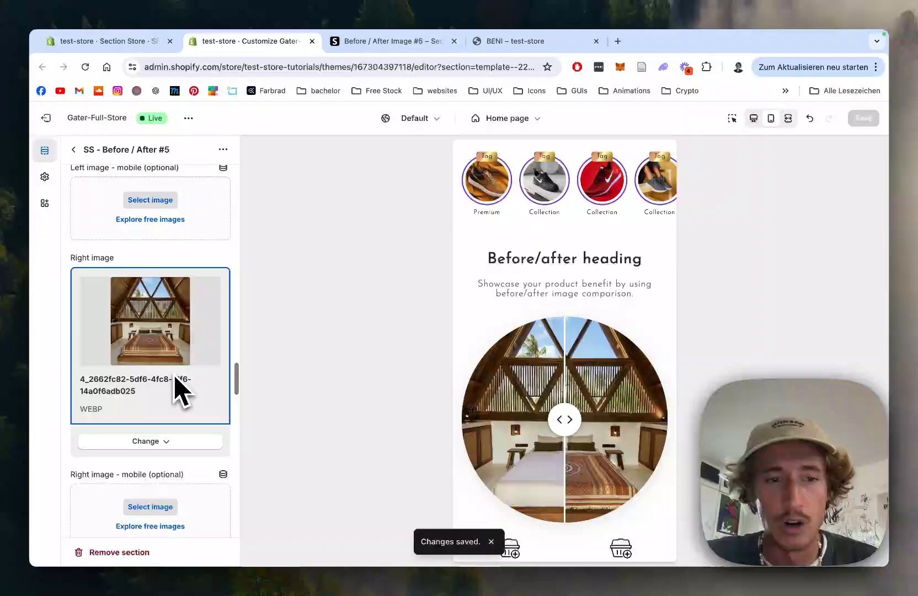
Scroll to Drag cursor settings and enlarge the circle size from 28 px to 54 px.
{"action": "scroll", "scroll_direction": "down", "scroll_amount": 3}
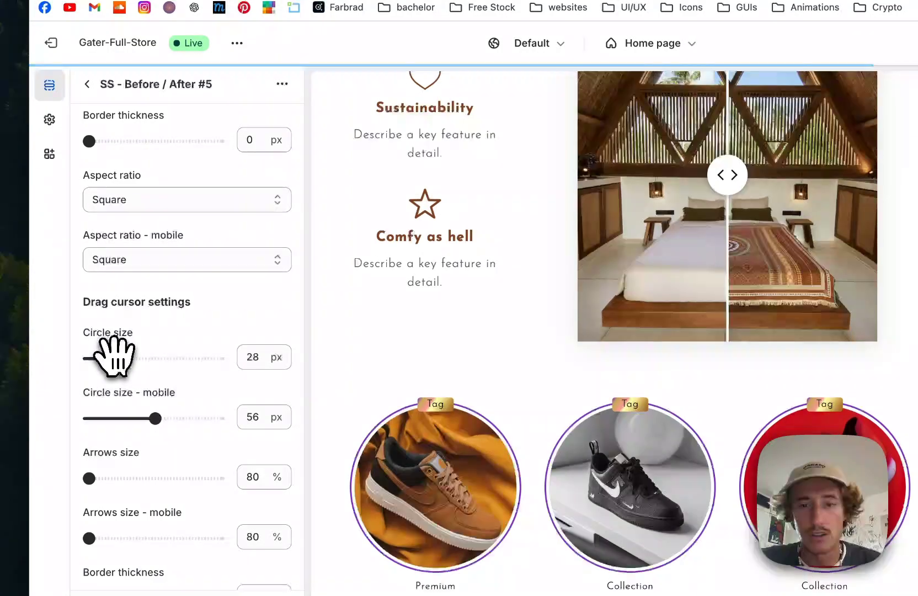
{"action": "scroll", "scroll_direction": "down", "scroll_amount": 3}
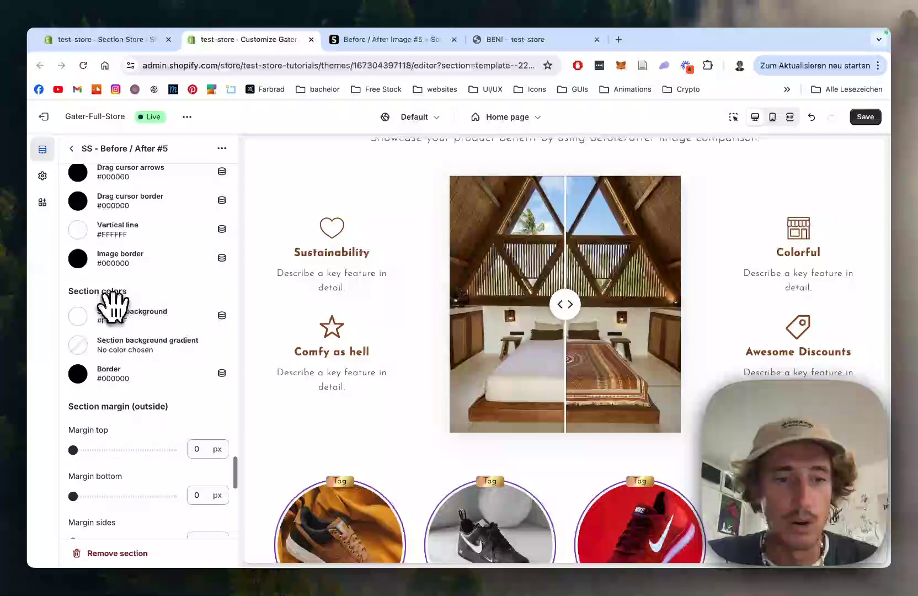
{"action": "scroll", "scroll_direction": "down", "scroll_amount": 3}
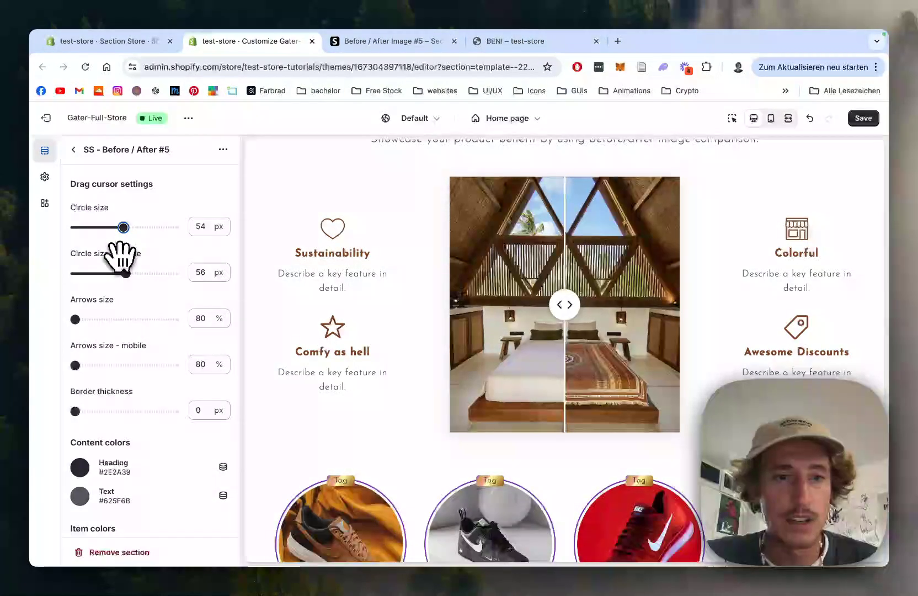
{"action": "scroll", "scroll_direction": "down", "scroll_amount": 3}
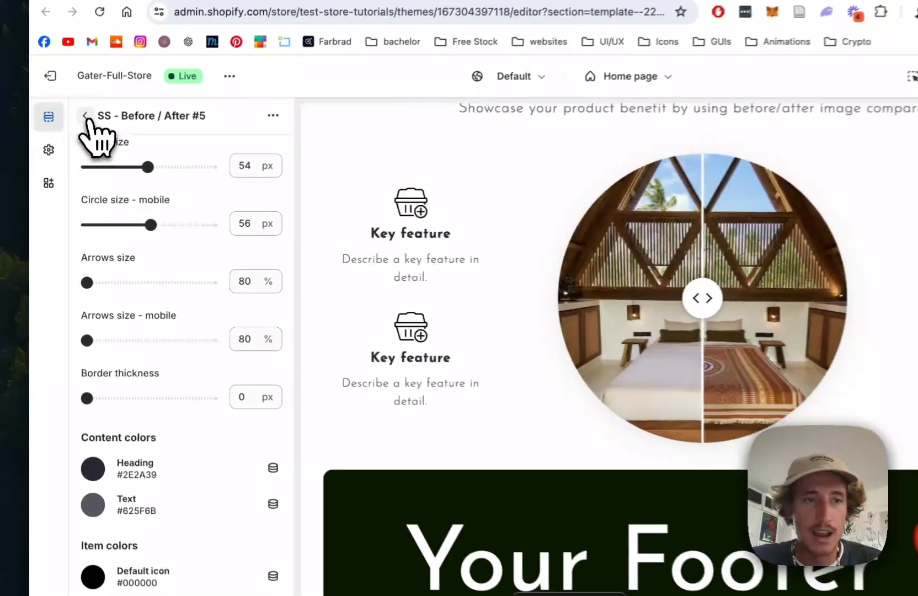
Save the theme changes and slide the preview comparison to the patterned-bed photo.
{"action": "left_click", "coordinate": [85, 115]}
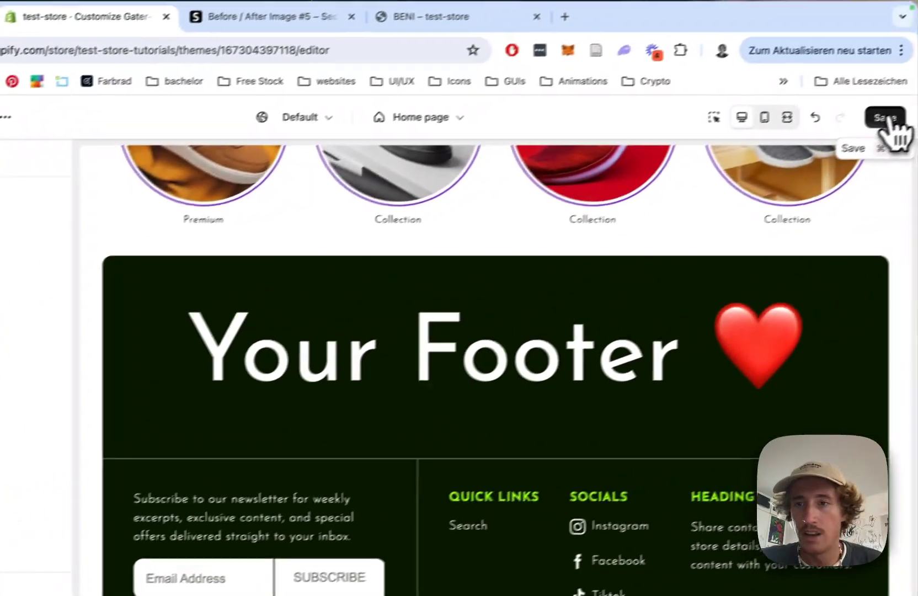
{"action": "left_click", "coordinate": [885, 118]}
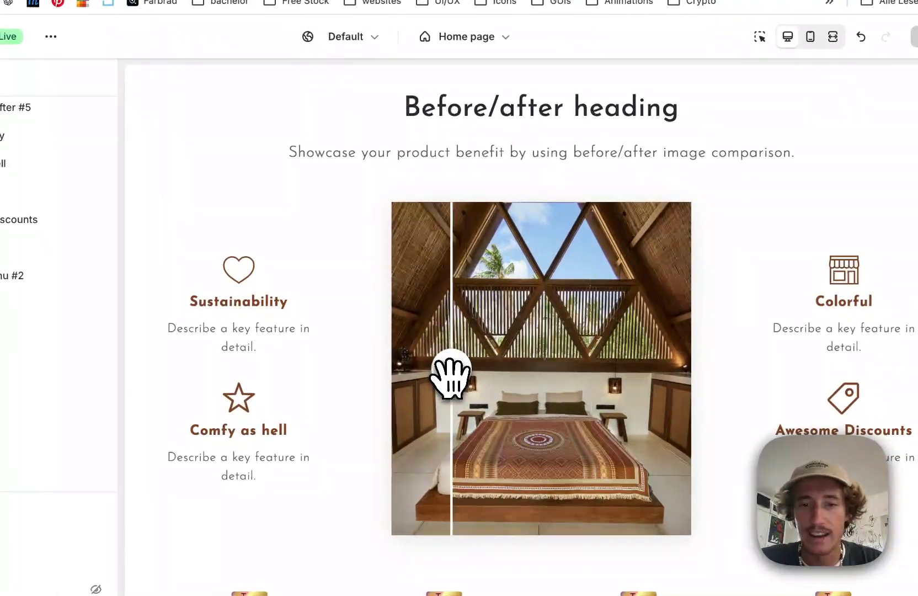
{"action": "left_click_drag", "start_coordinate": [452, 375], "coordinate": [528, 372]}
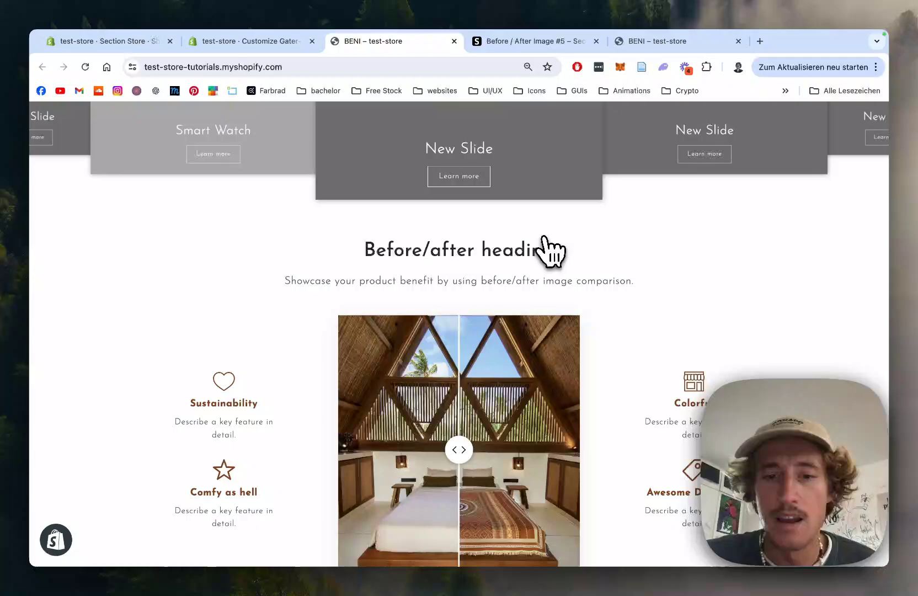
On the live storefront, slide the bedroom comparison divider back to the middle.
{"action": "scroll", "scroll_direction": "down", "scroll_amount": 3}
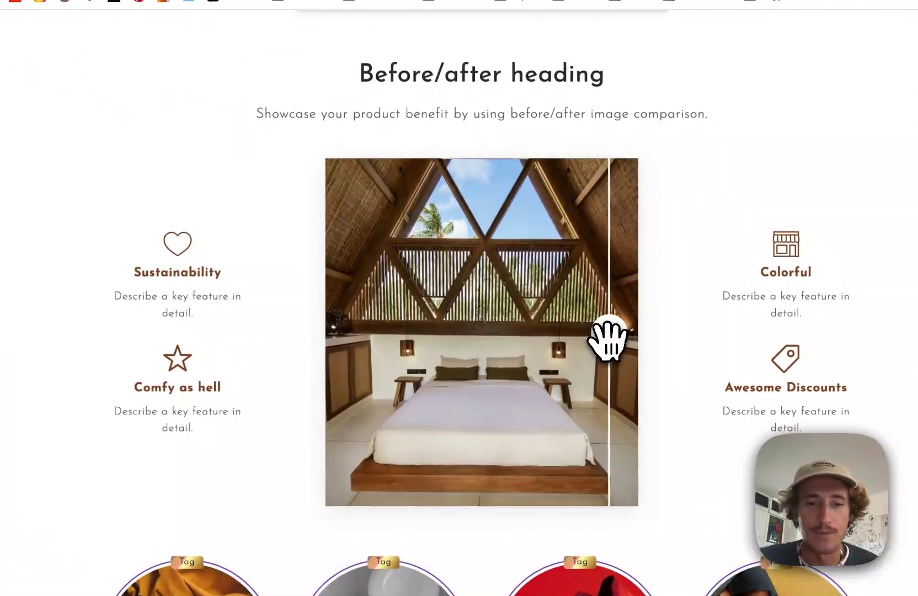
{"action": "left_click_drag", "start_coordinate": [611, 339], "coordinate": [462, 339]}
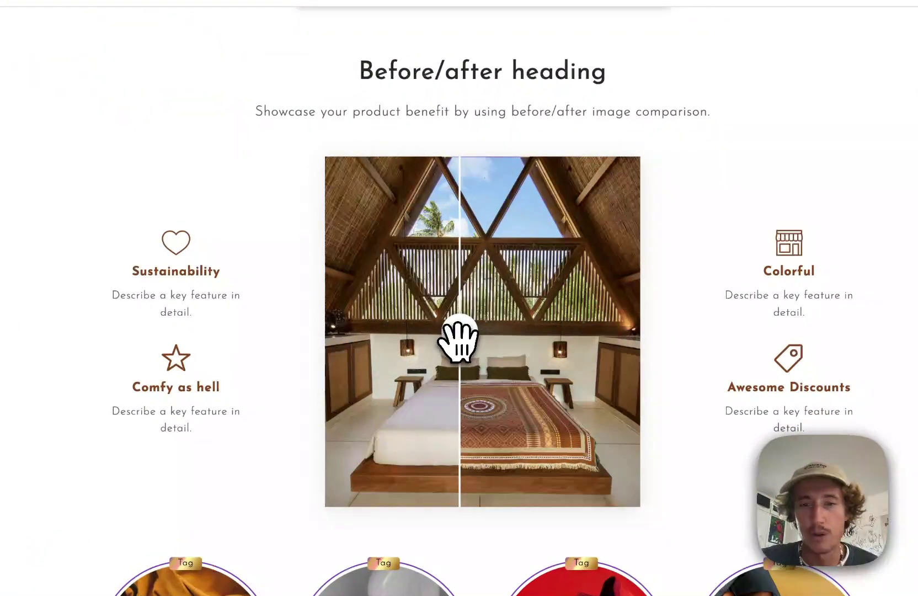